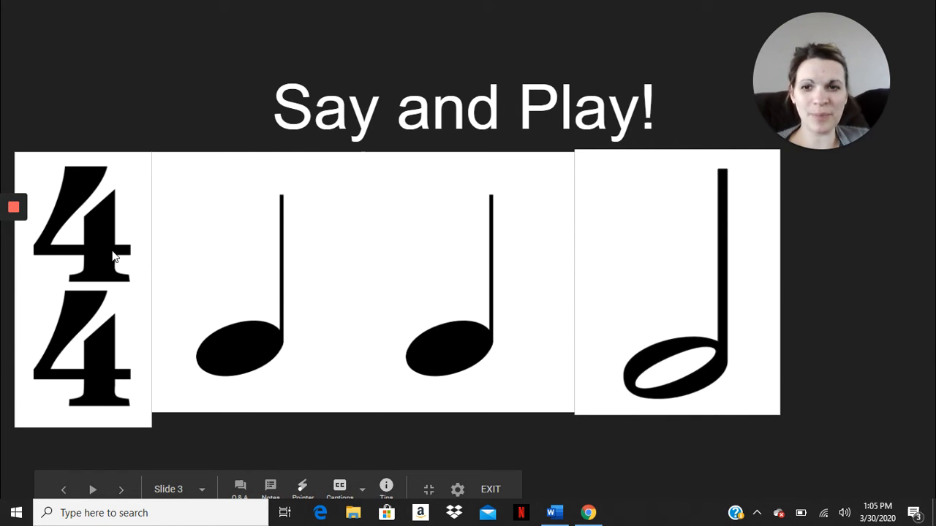
mouse_move(231, 316)
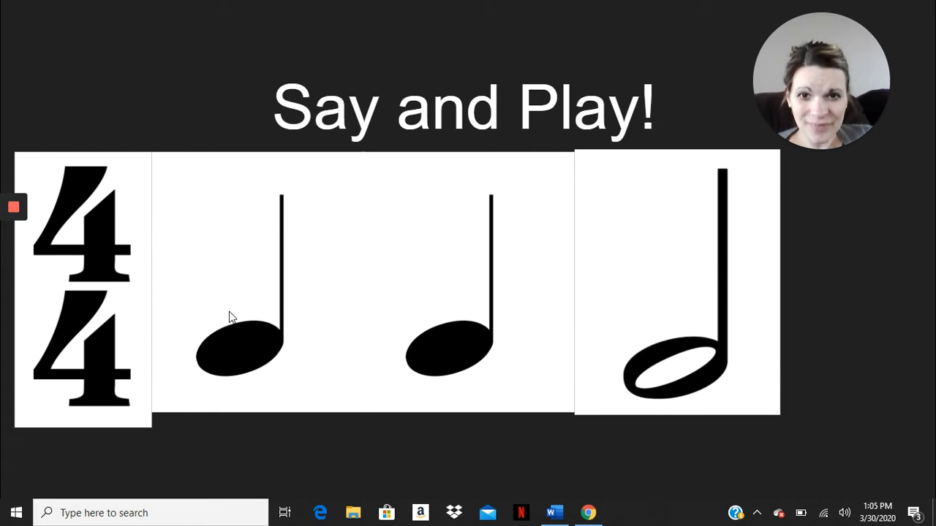
mouse_move(461, 260)
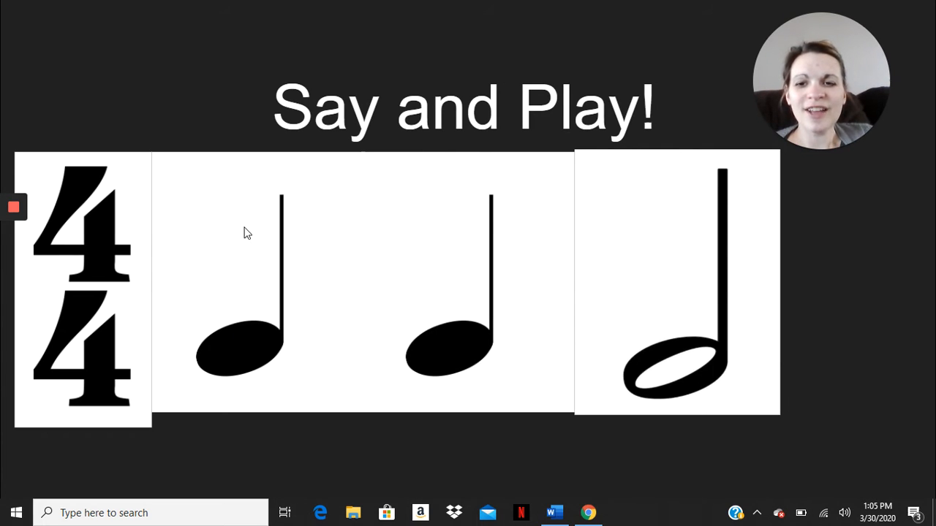
mouse_move(558, 191)
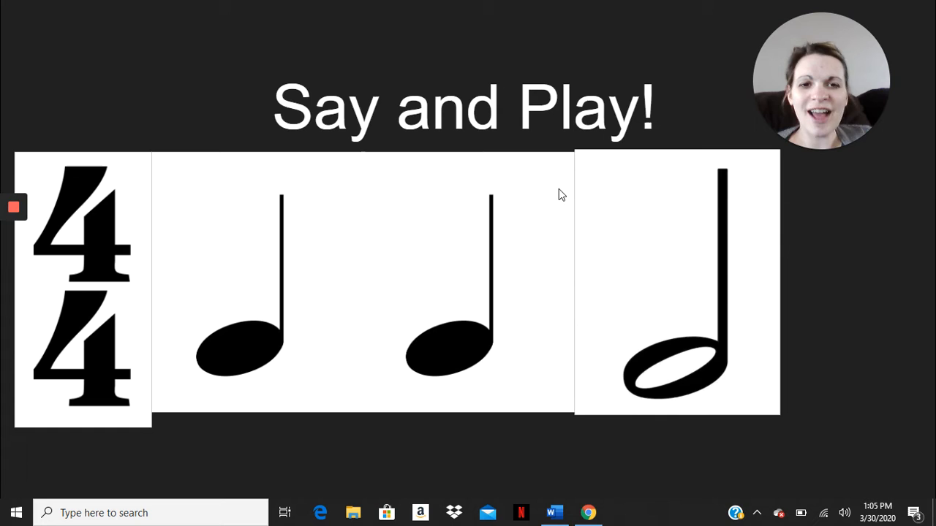
mouse_move(656, 345)
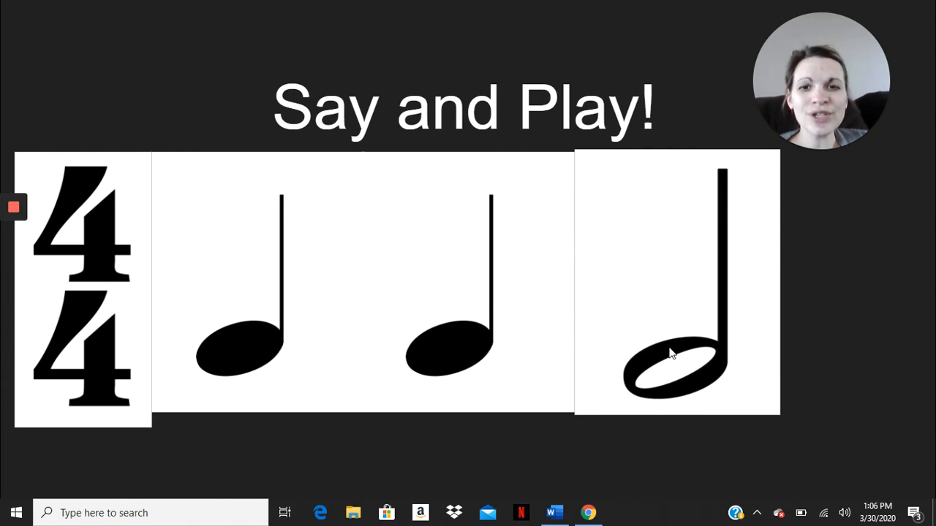
mouse_move(293, 364)
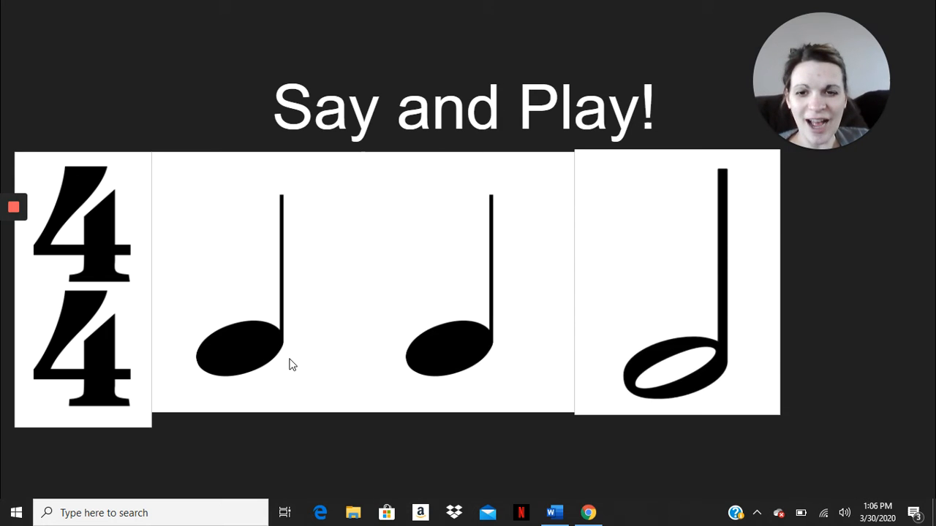
mouse_move(659, 380)
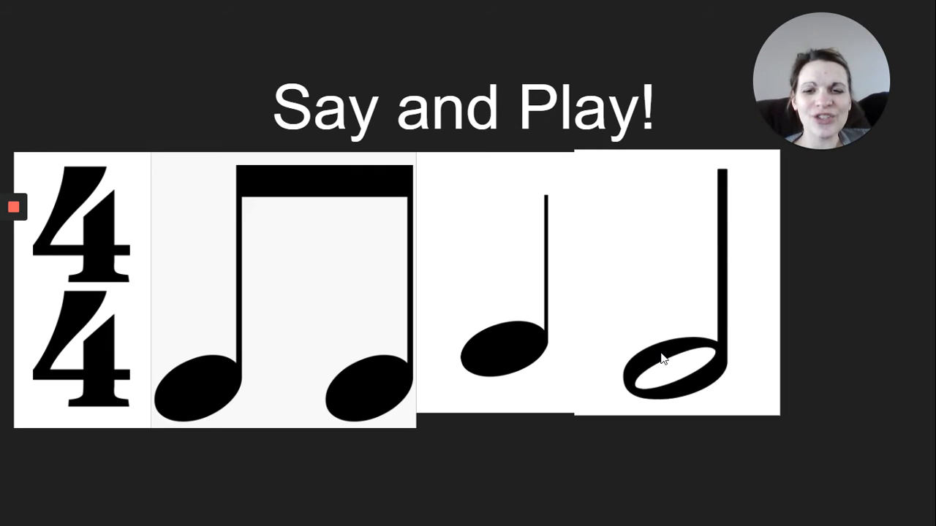
mouse_move(183, 395)
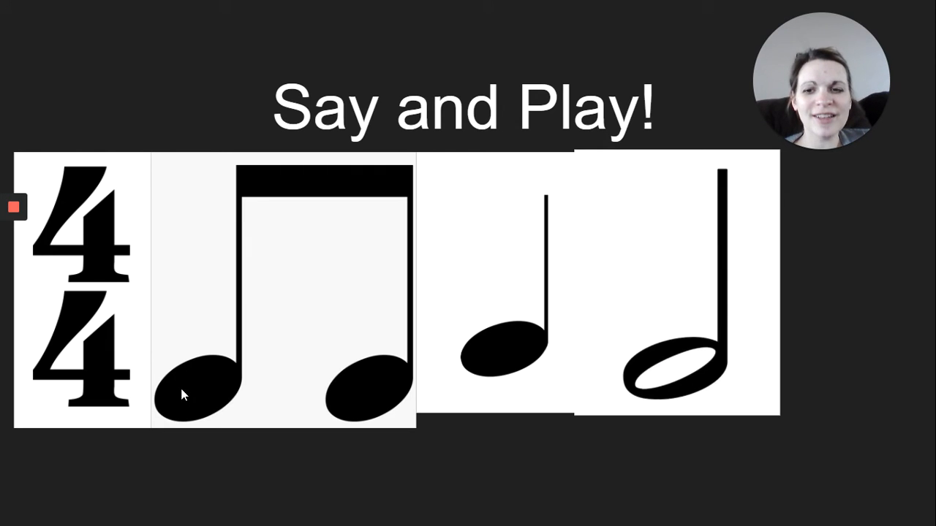
mouse_move(631, 409)
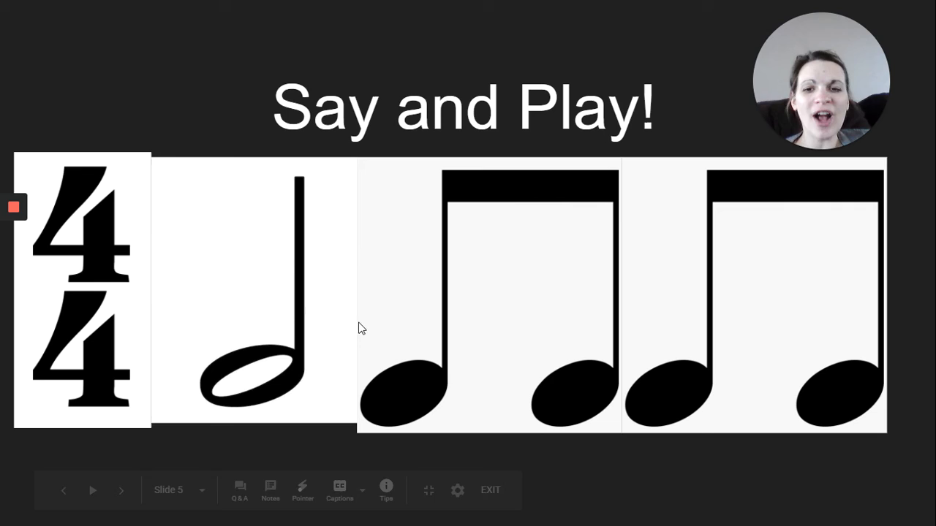
mouse_move(284, 339)
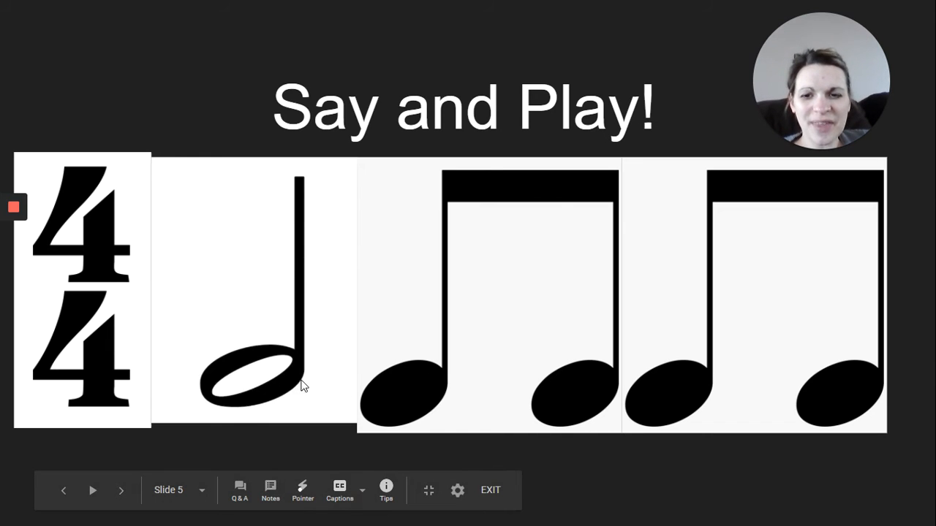
mouse_move(285, 353)
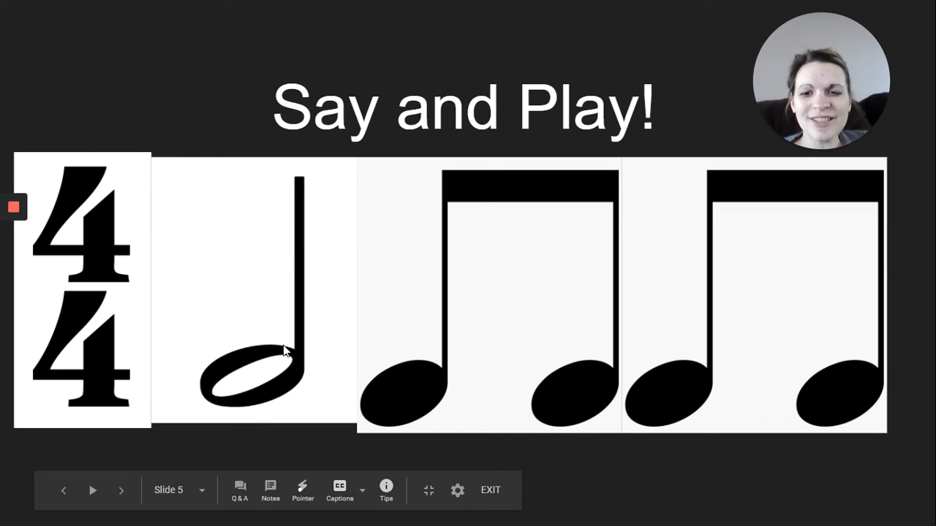
mouse_move(389, 395)
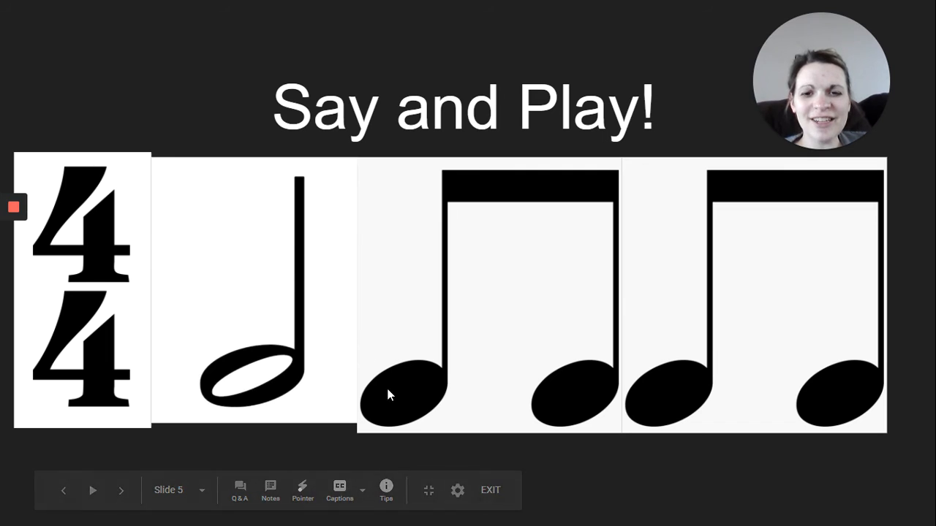
mouse_move(864, 402)
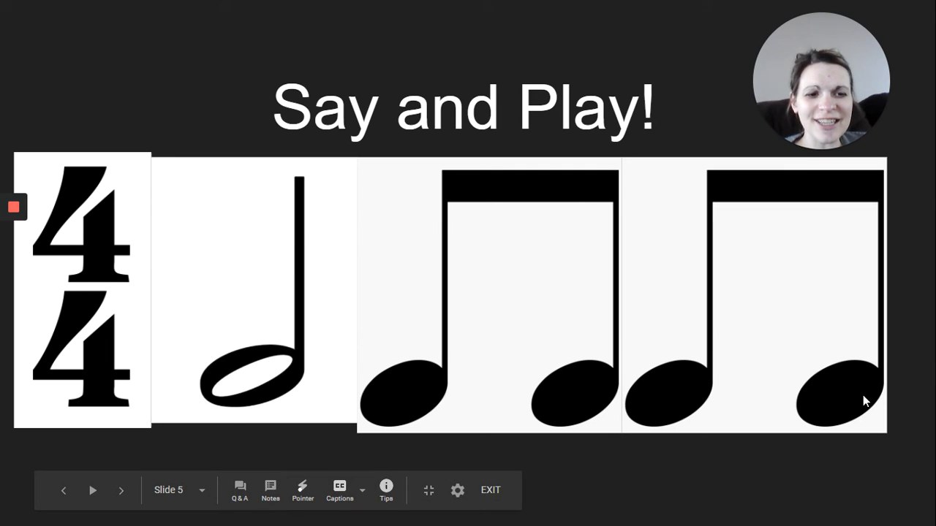